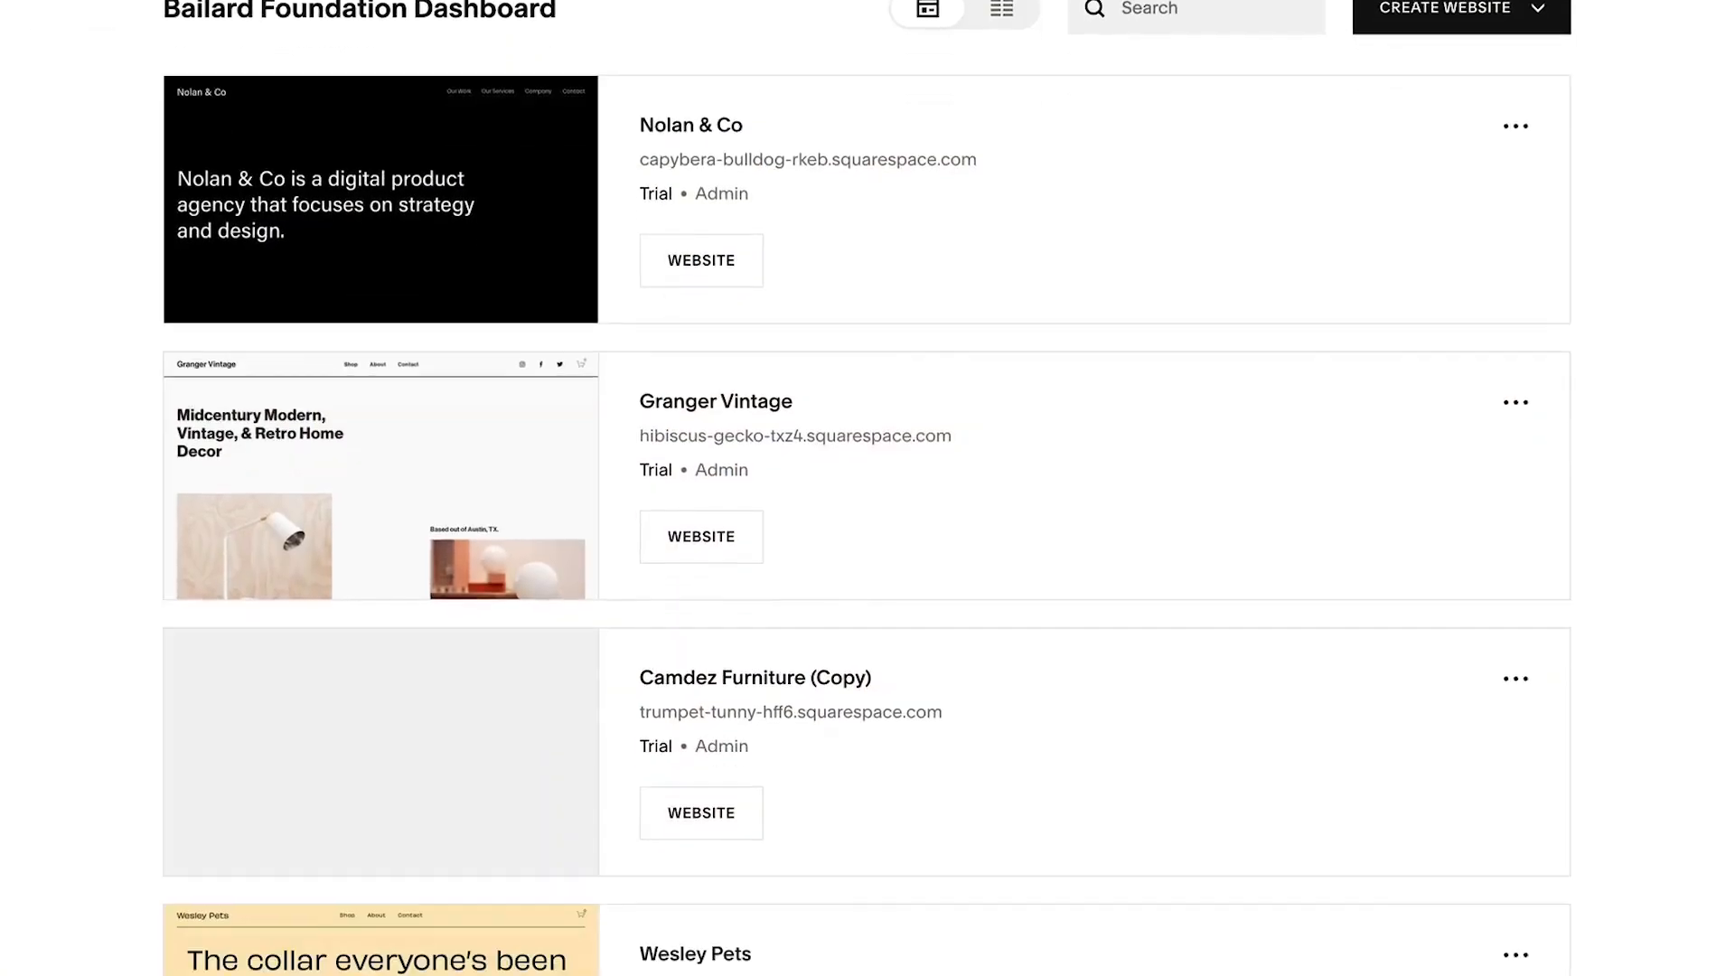
- Scroll down the dashboard to the template store's Online Store matches
scroll(down, 3)
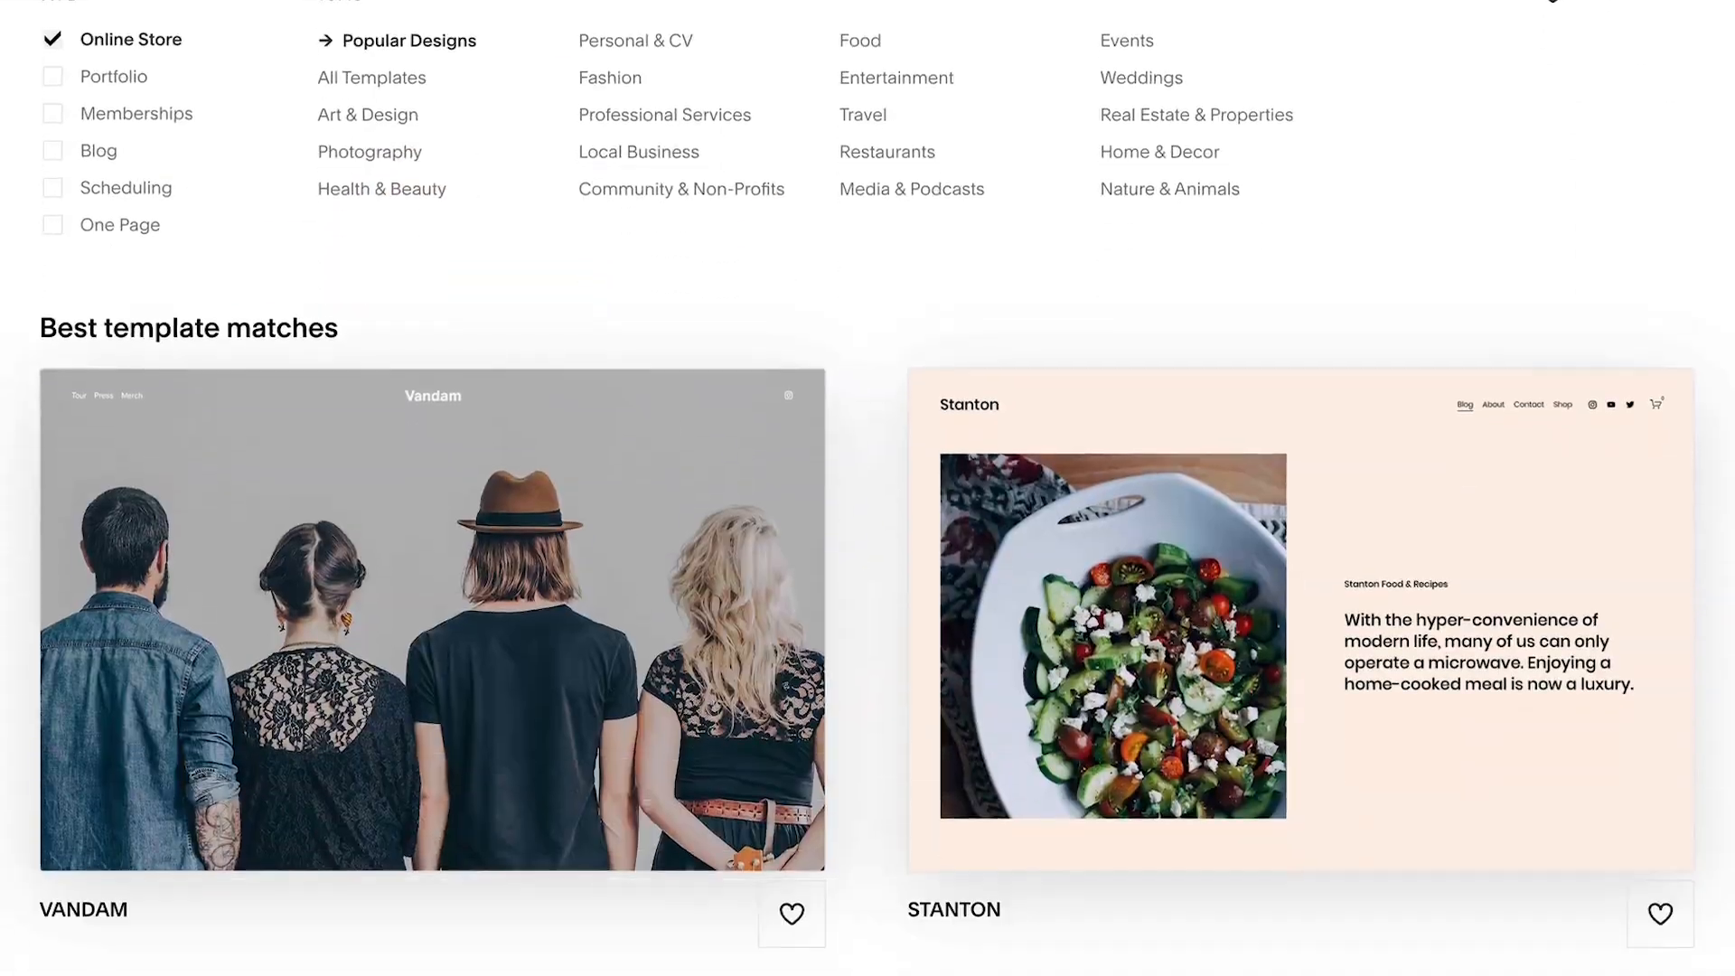
scroll(down, 3)
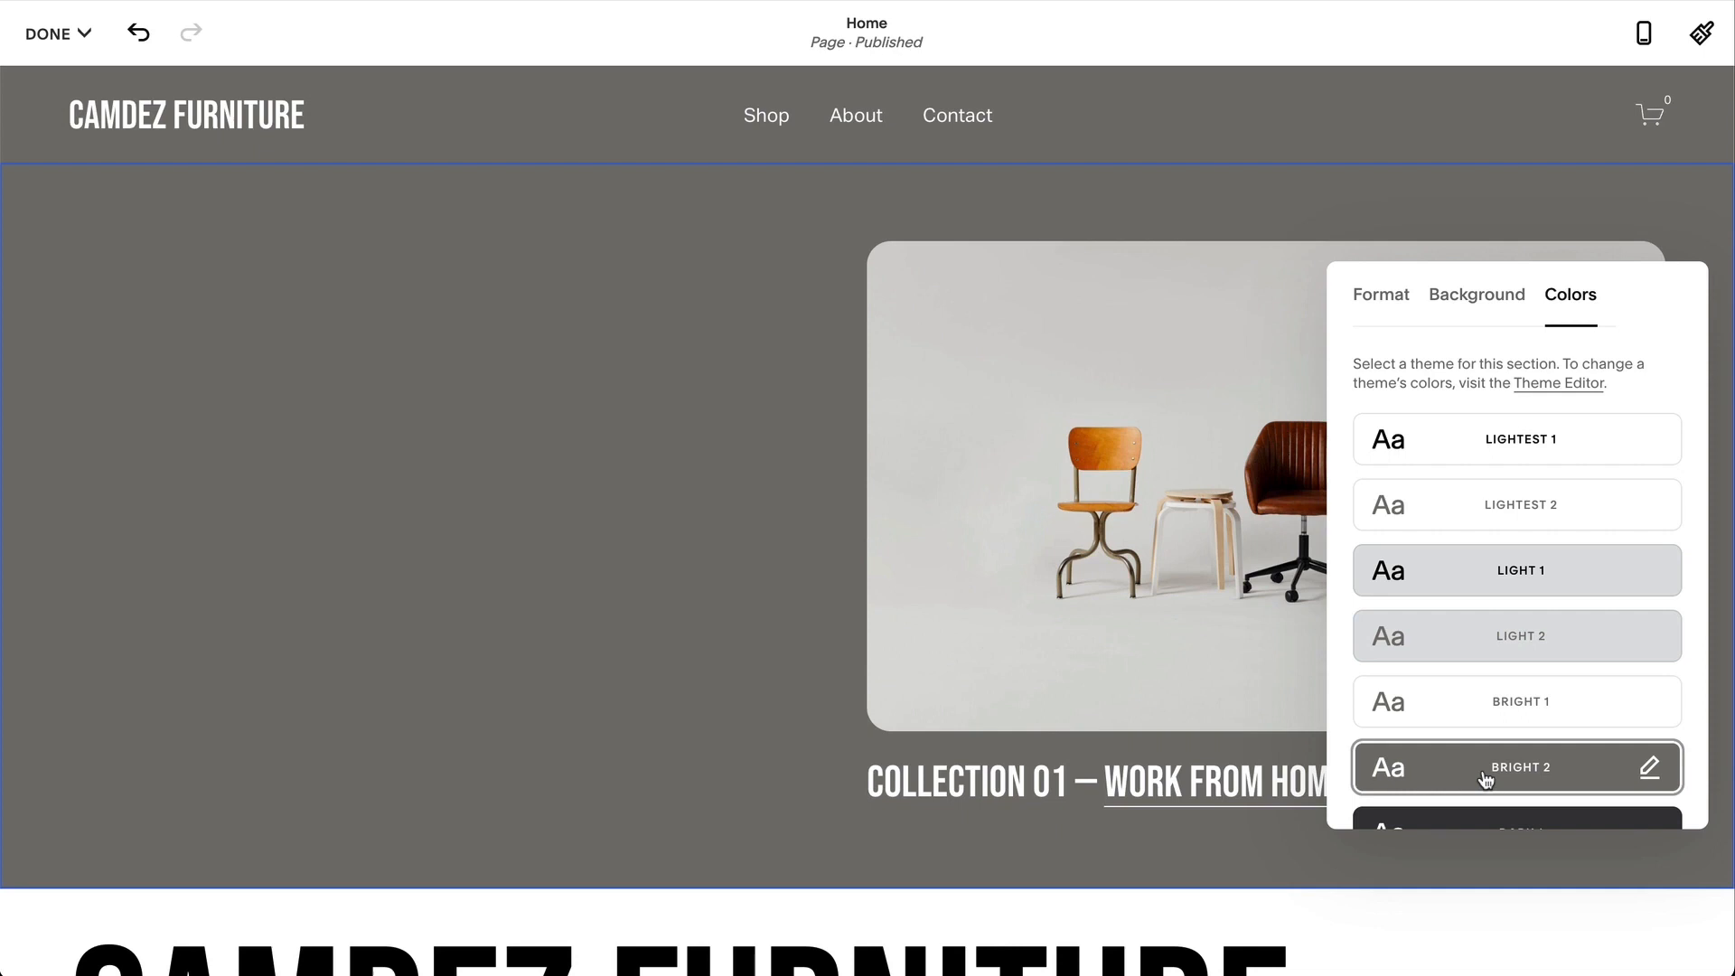
- Switch the chair section's theme to Light 1, then Lightest 1, and return to the dashboard
click(1517, 570)
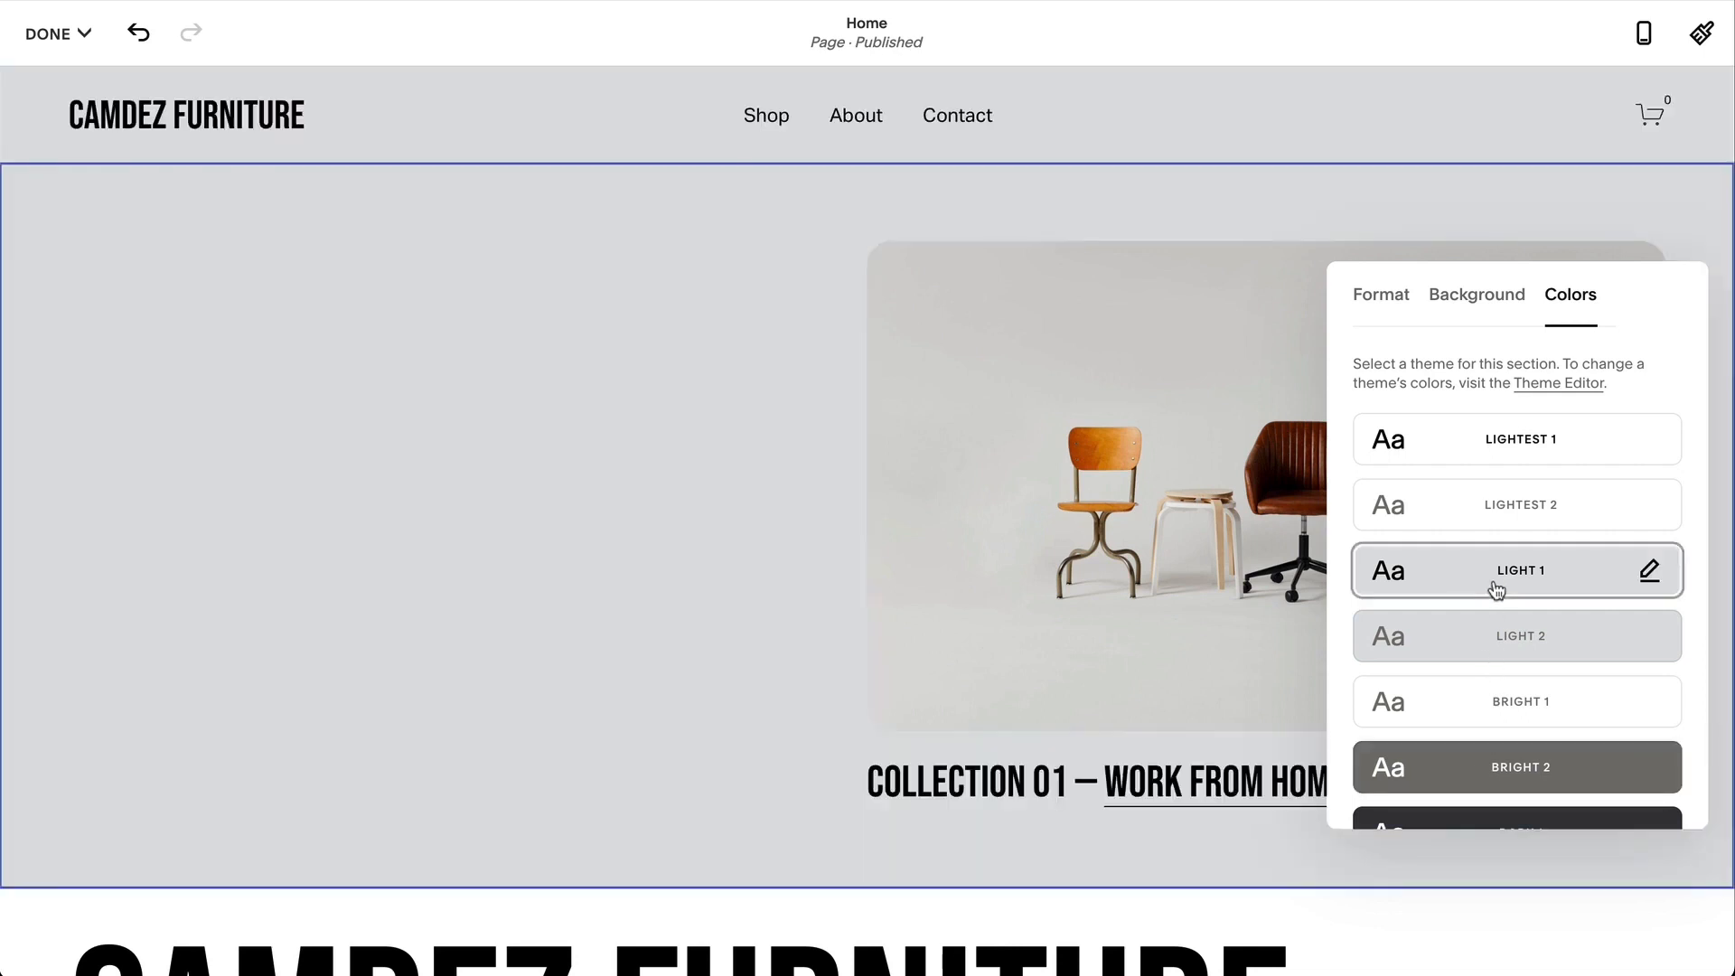
click(1517, 437)
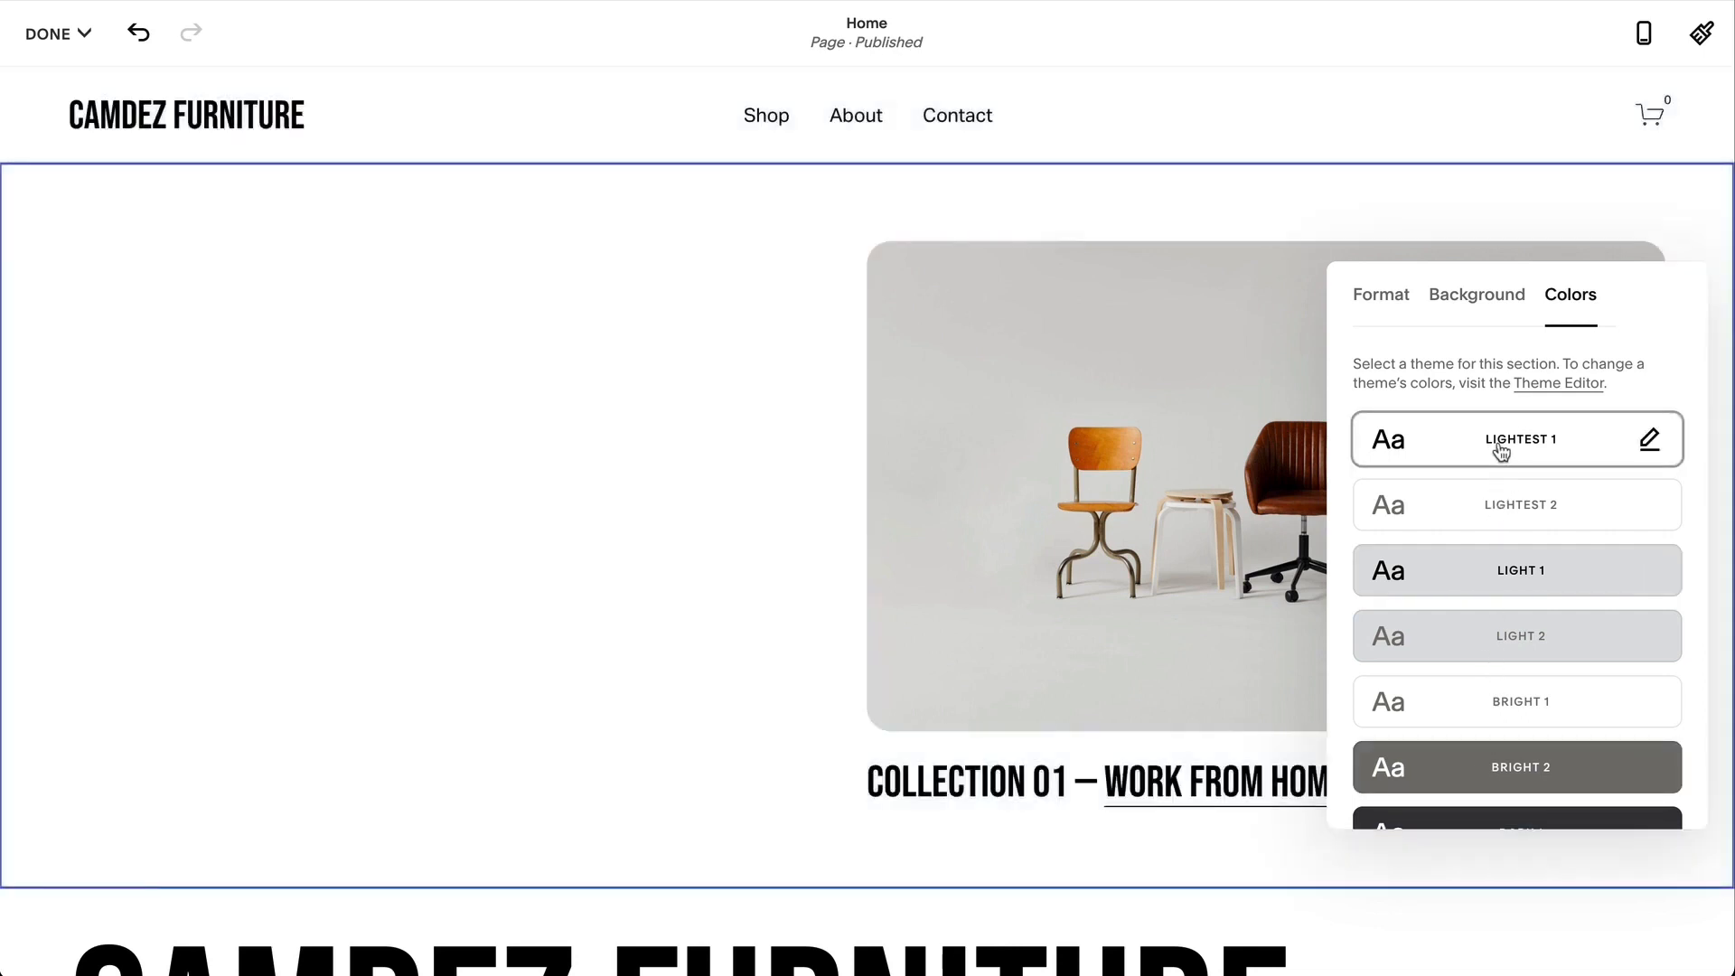
click(52, 32)
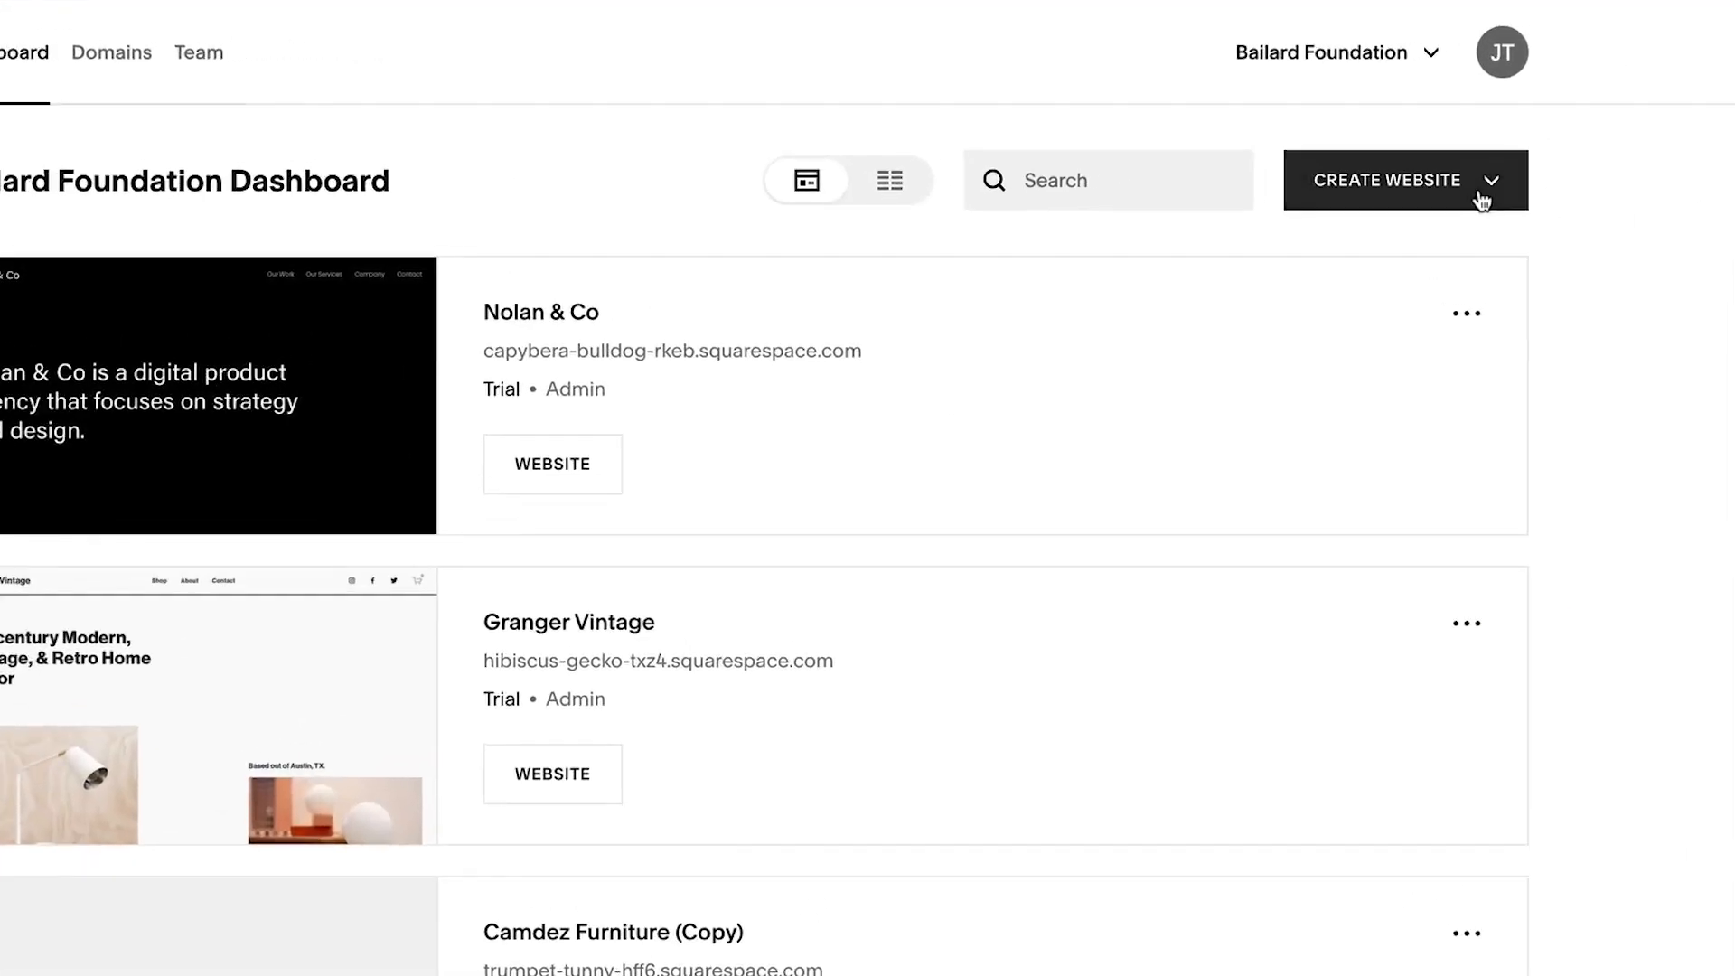
- Create a new website using Start with Organization Templates
click(1406, 179)
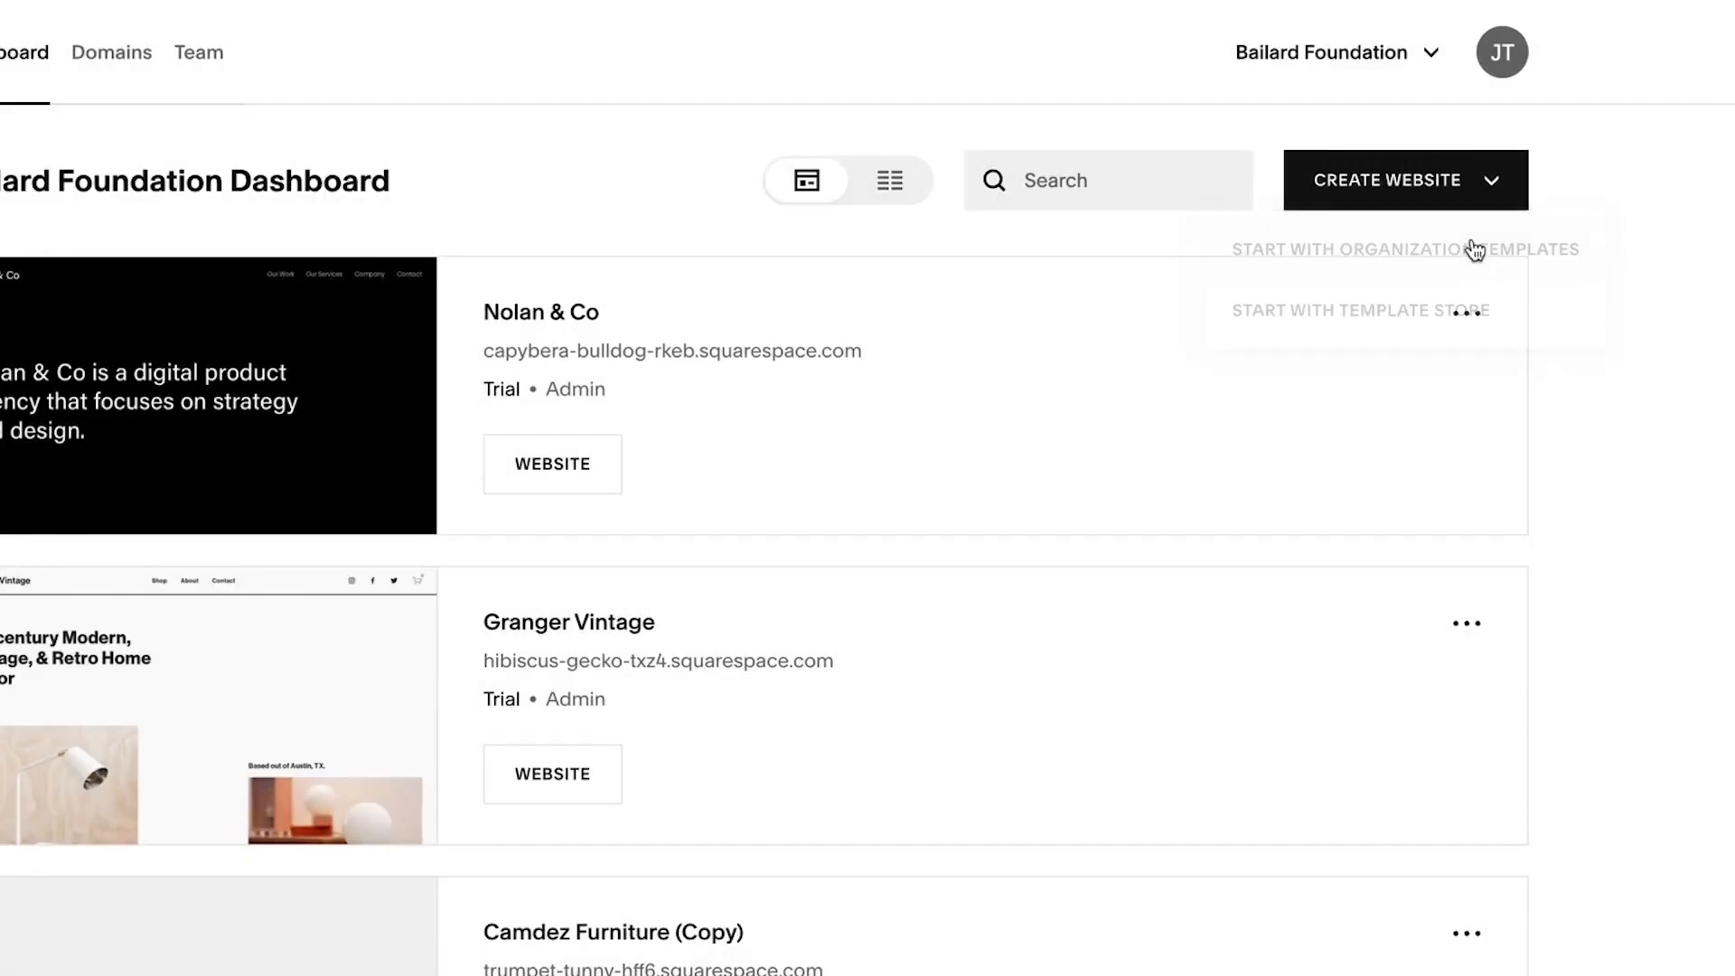
click(1405, 249)
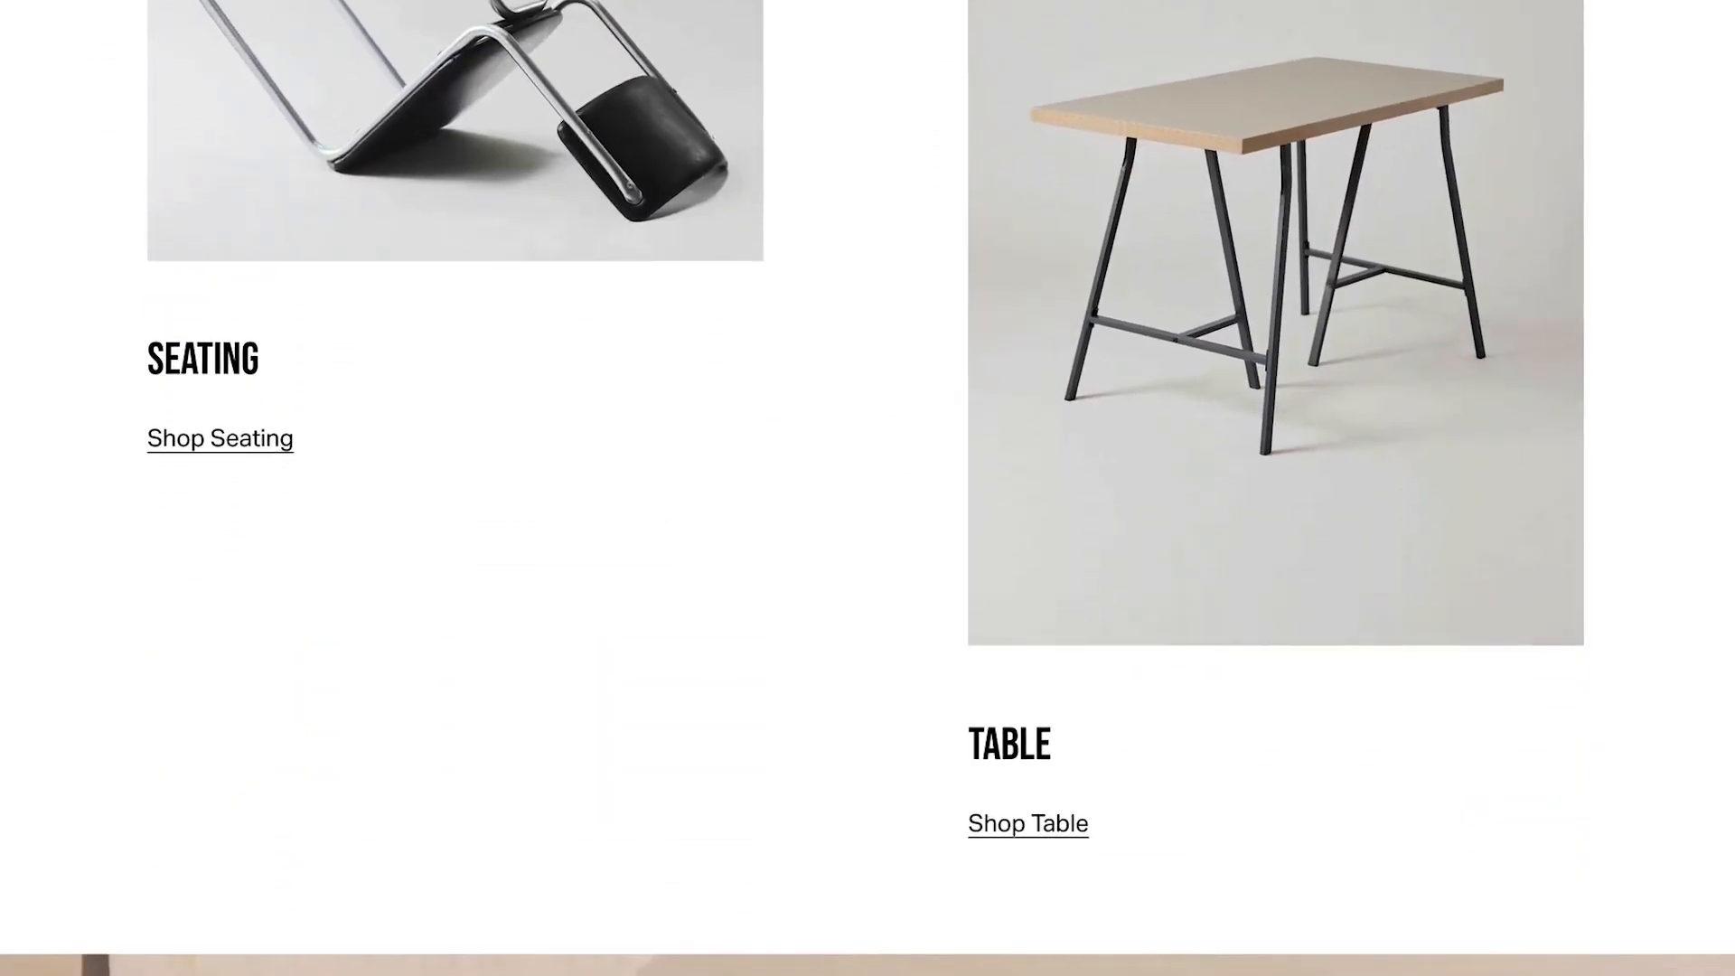
- Scroll past the Seating and Table categories to the Our Story section
scroll(down, 3)
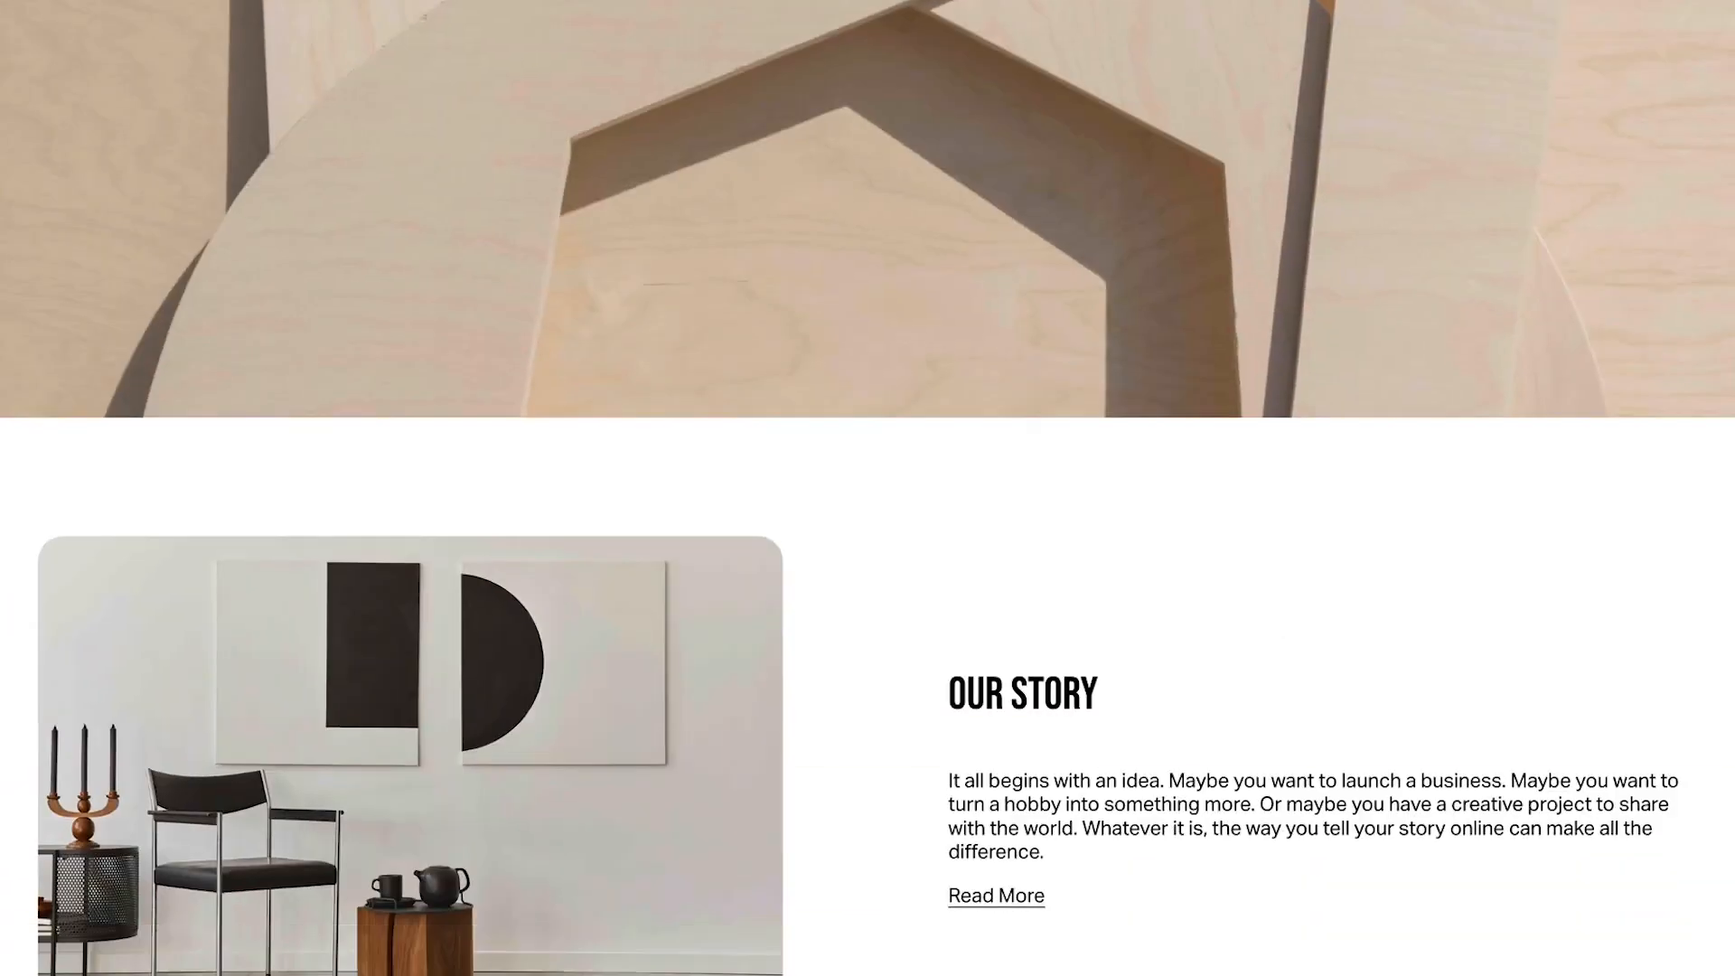